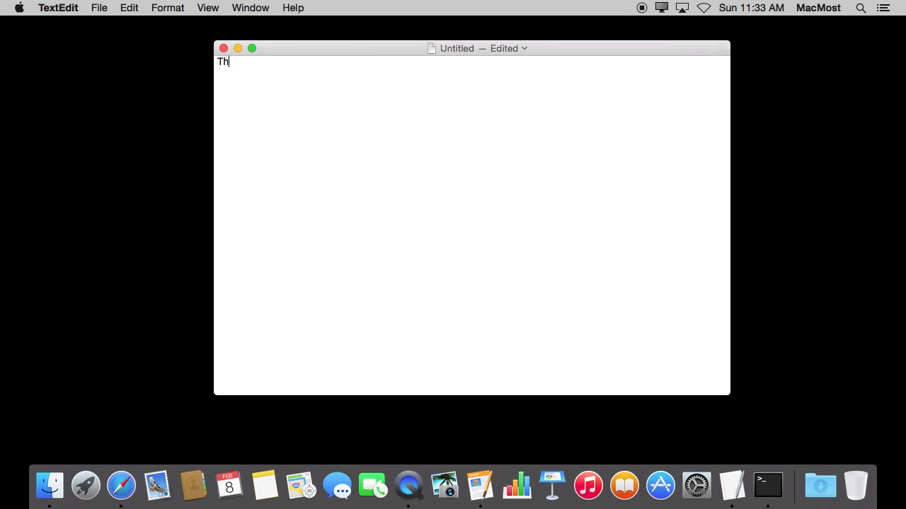
Step: Write the opening words "This is the " in the new TextEdit document
text(is is the)
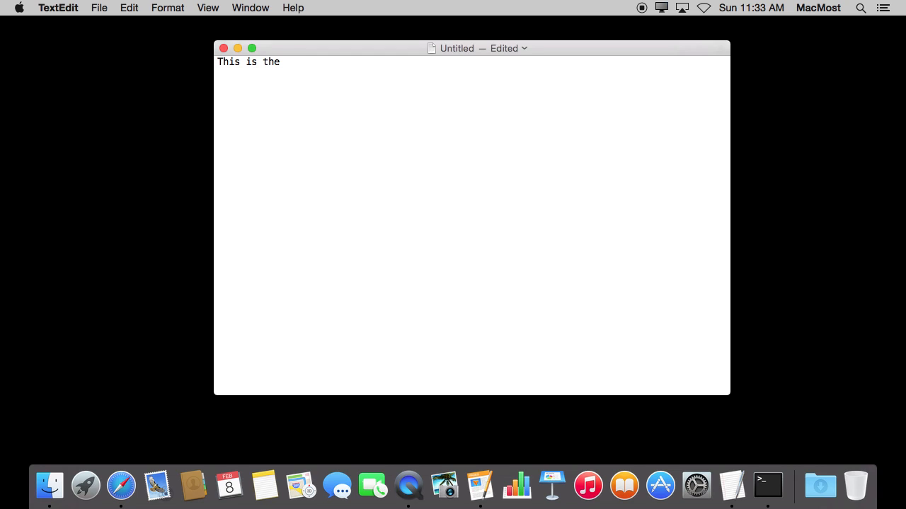
text(" ")
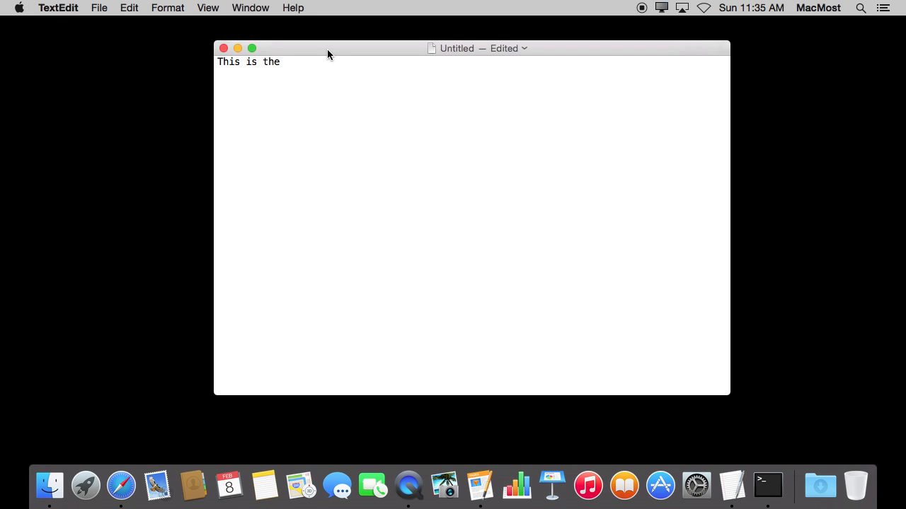
Step: Reach System Preferences from the Apple menu to get to the Keyboard settings
click(20, 9)
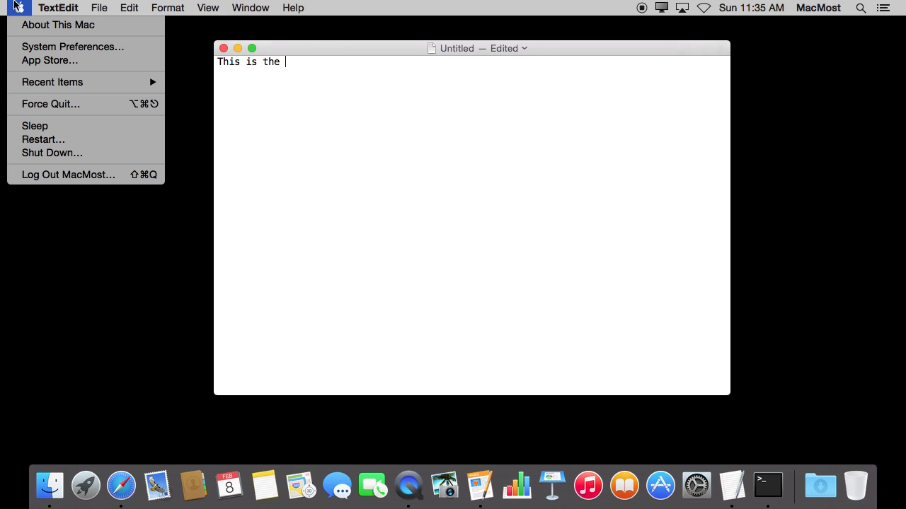
mouse_move(37, 49)
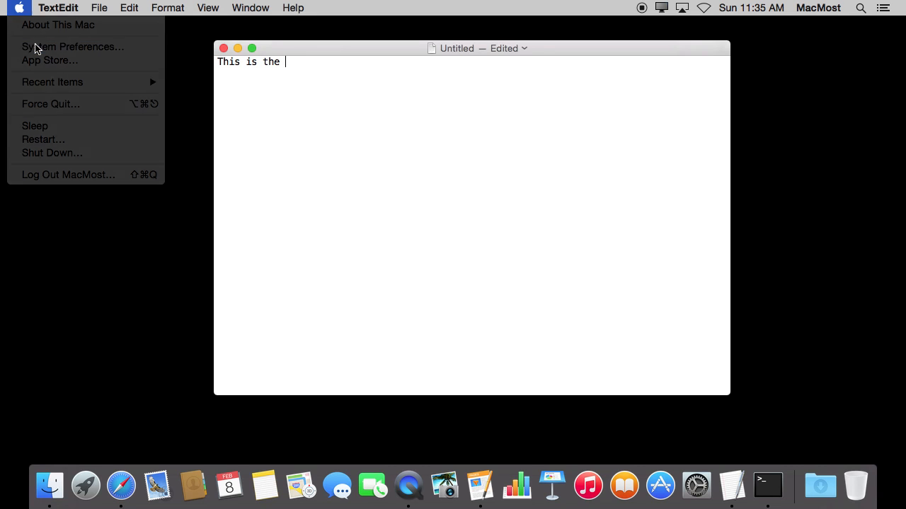
click(74, 47)
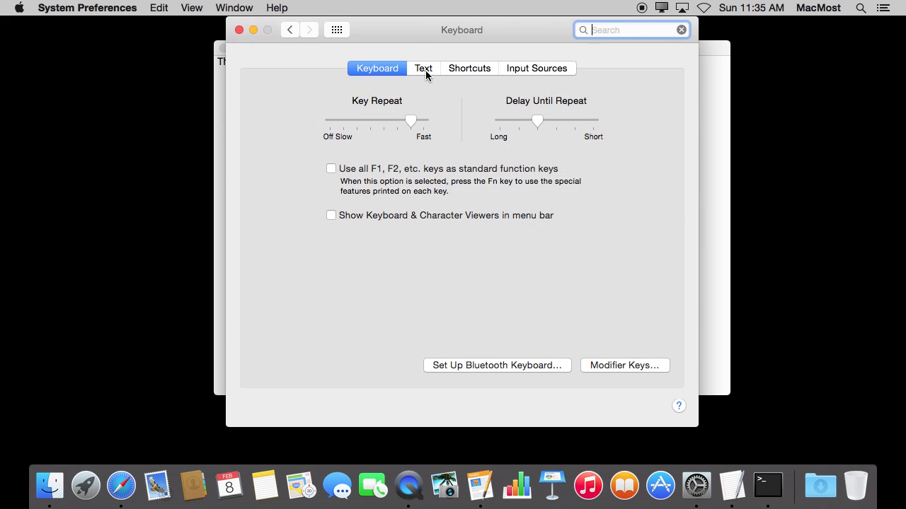
Step: Show the Keyboard Text tab with its Replace/With shortcut list ((c), omw, etc.)
click(422, 68)
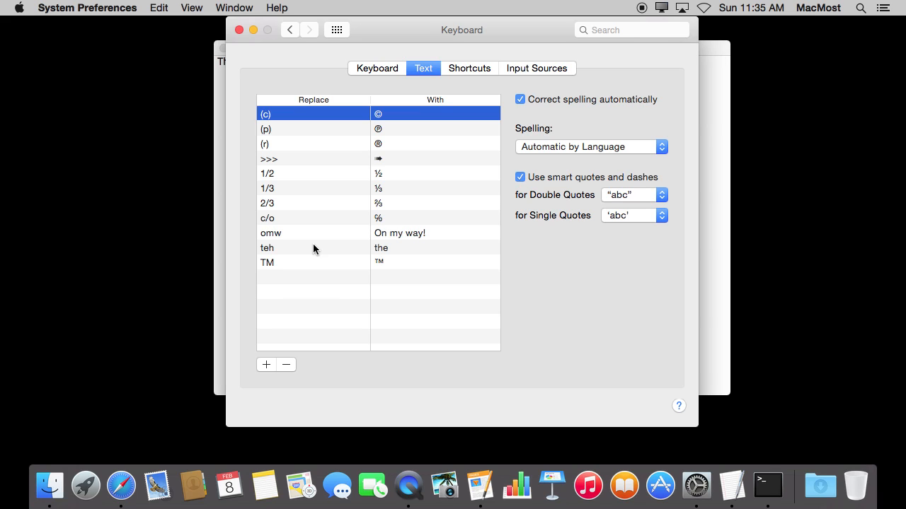
mouse_move(320, 245)
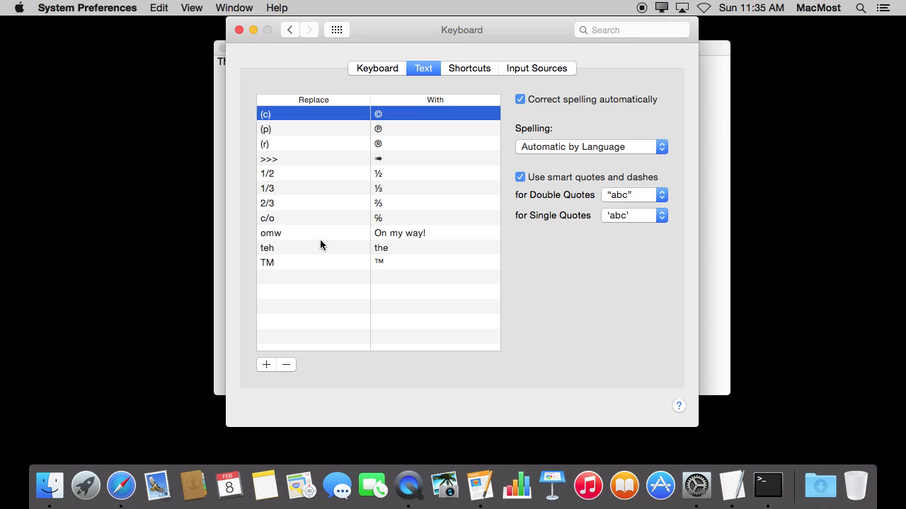
mouse_move(345, 260)
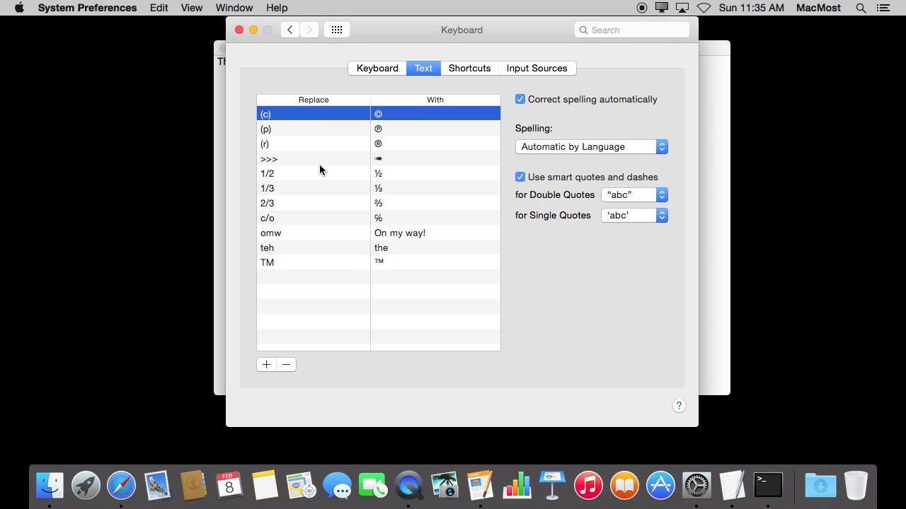
mouse_move(289, 139)
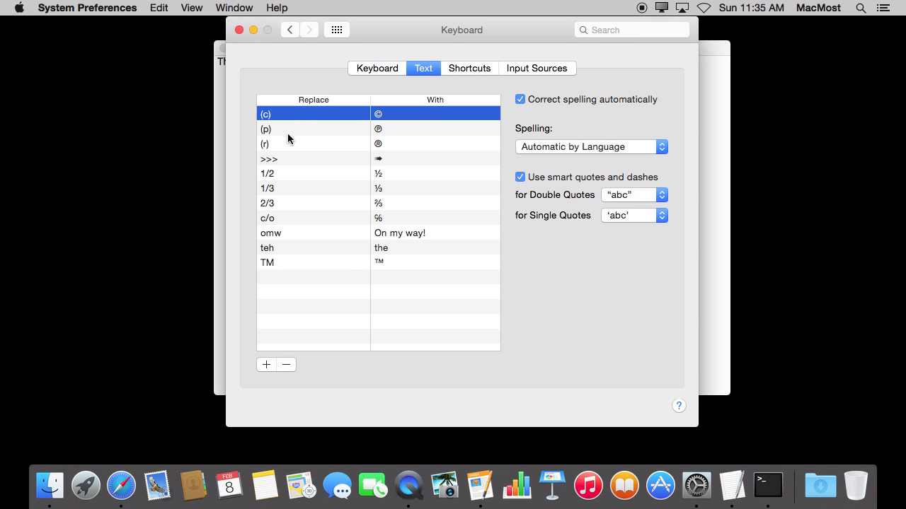
mouse_move(403, 239)
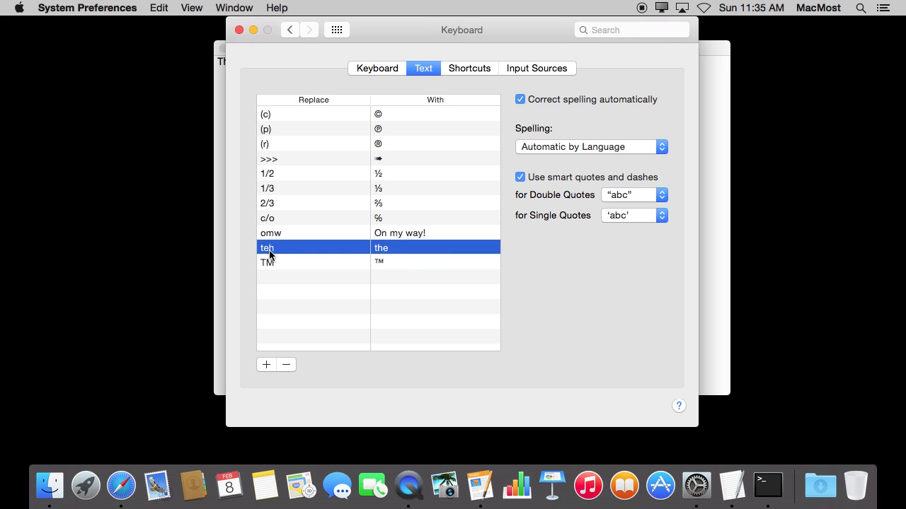
mouse_move(380, 255)
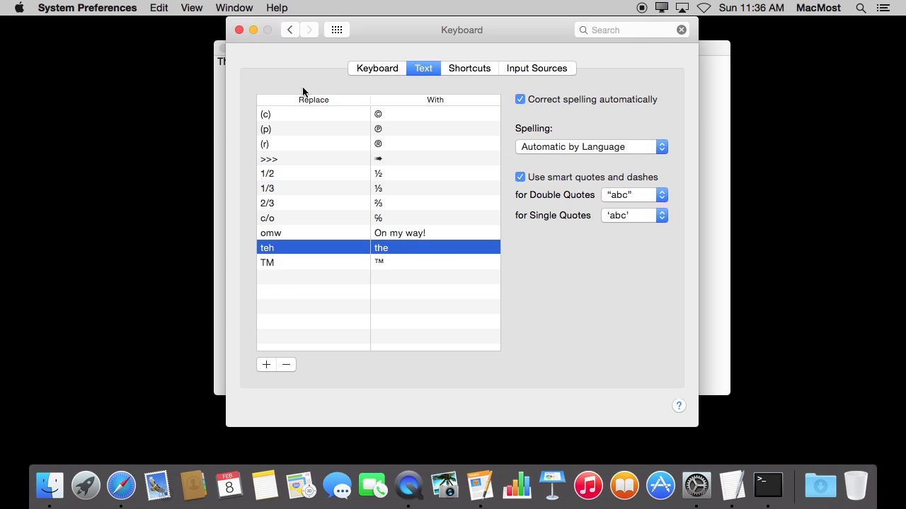
mouse_move(267, 129)
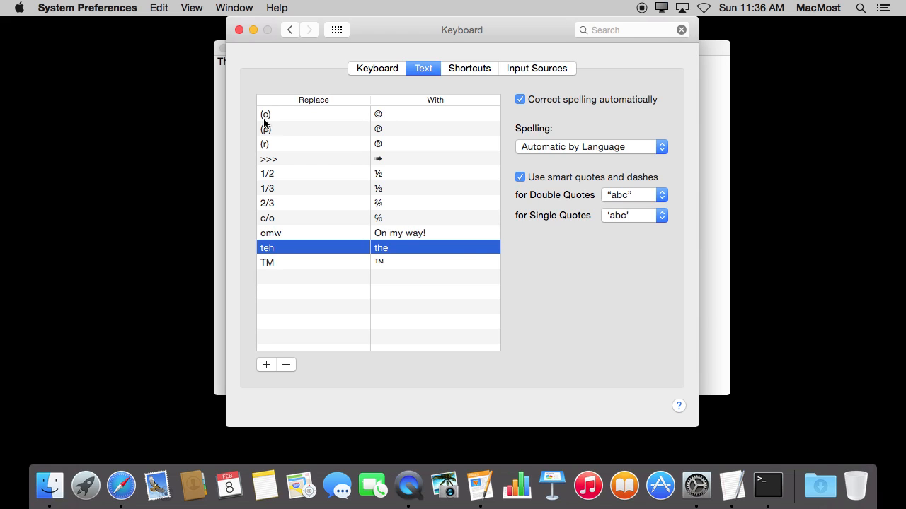
mouse_move(380, 121)
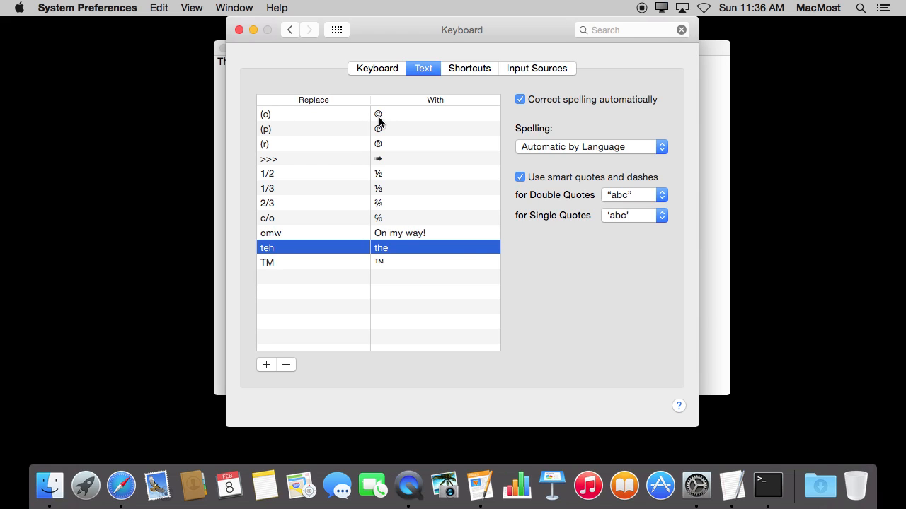
mouse_move(275, 177)
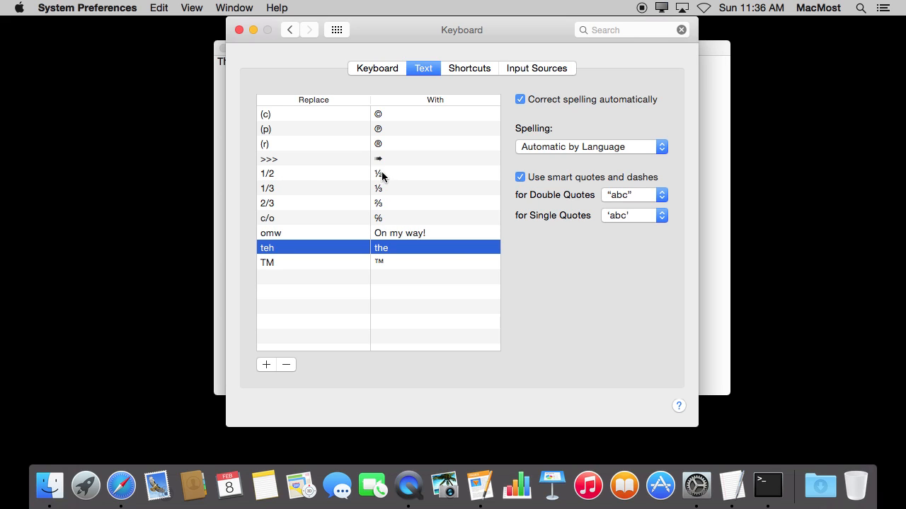
mouse_move(370, 217)
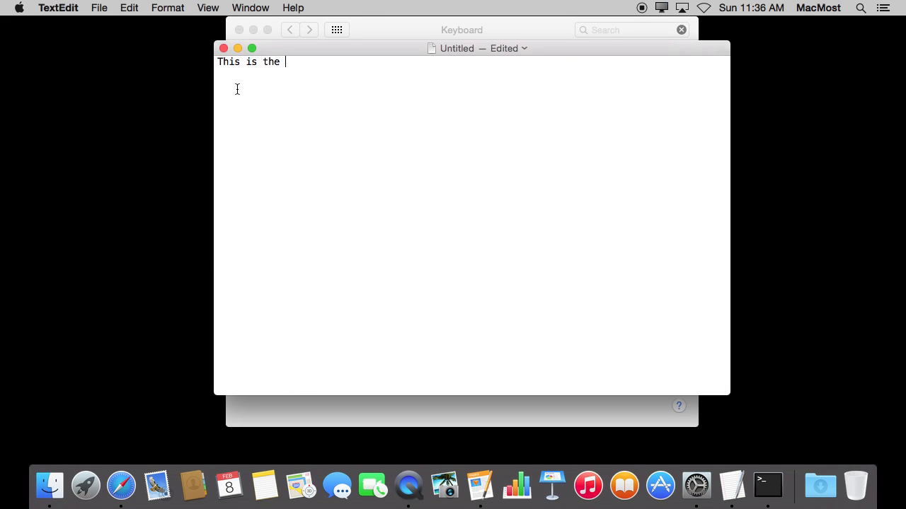
Step: Enter (c), 1/2 and TM so they auto-replace with ©, ½ and ™ on a second line
text((c)
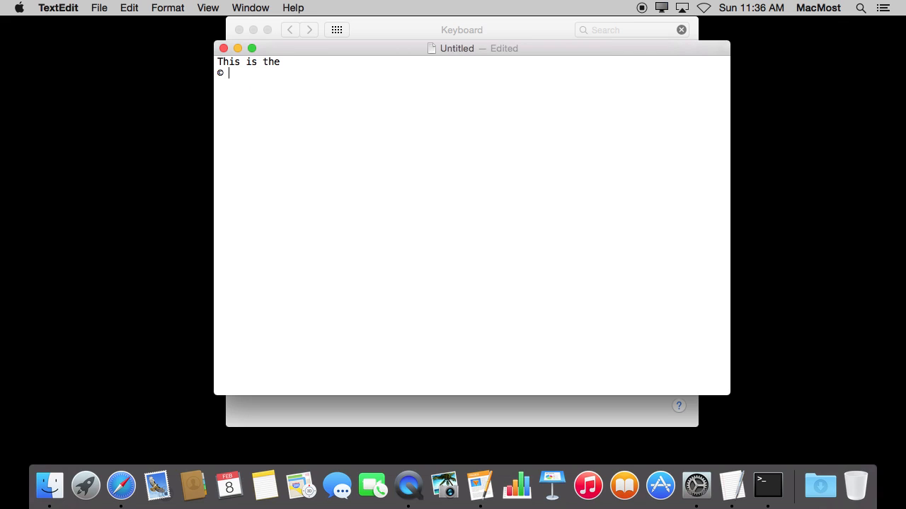
text(½ T)
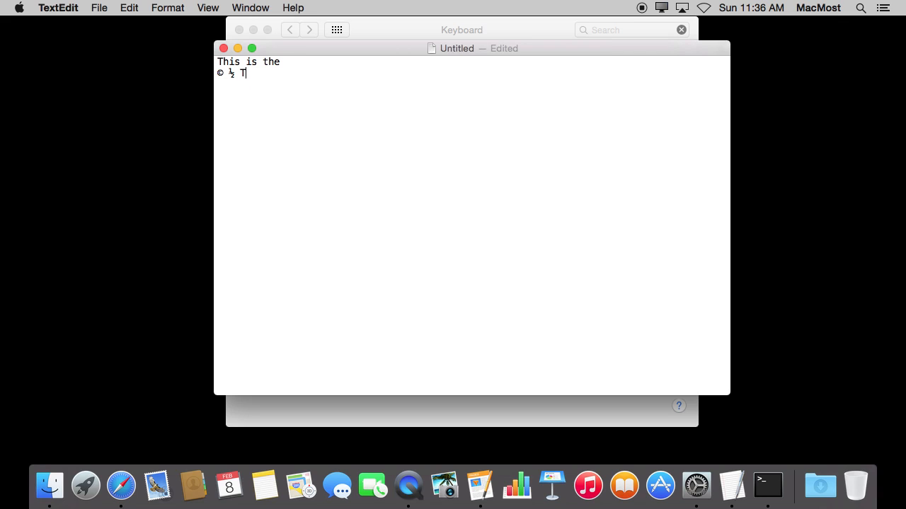
text(™)
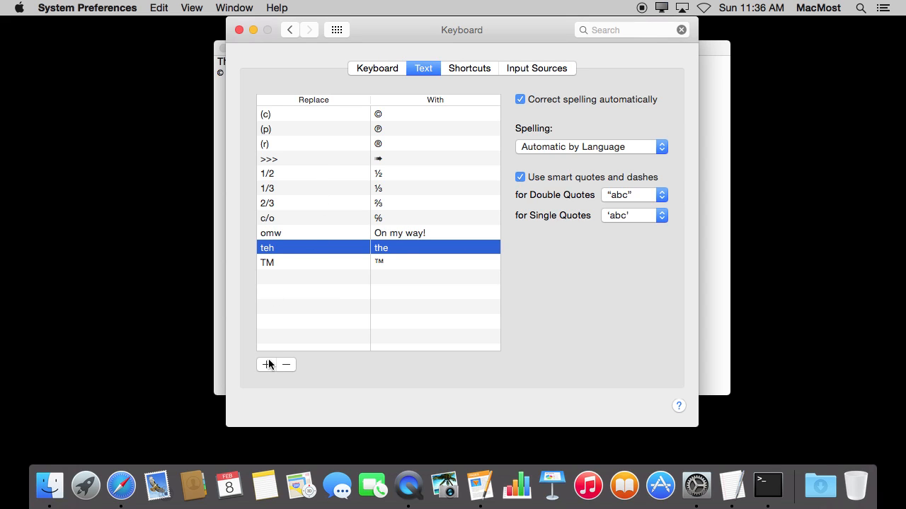
mouse_move(271, 258)
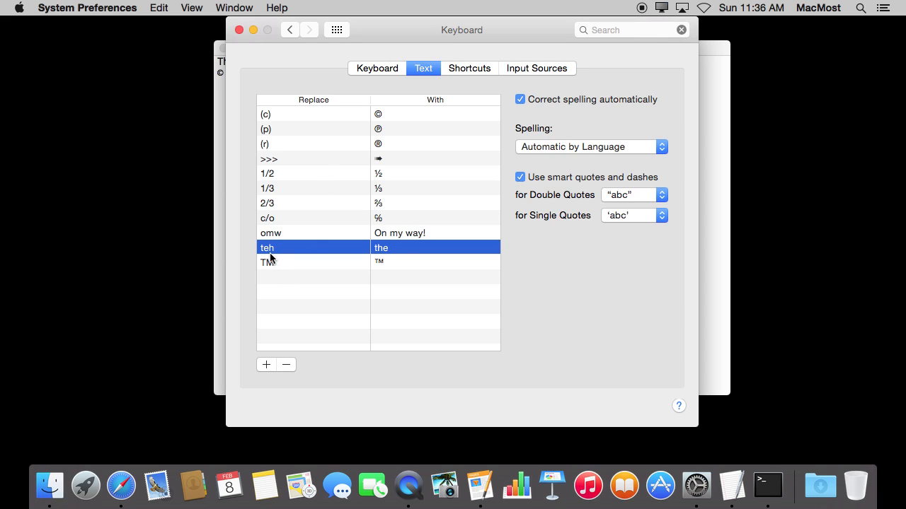
Step: Add a new replacement entry: tyvm in Replace, "thank you very much" in With
click(266, 260)
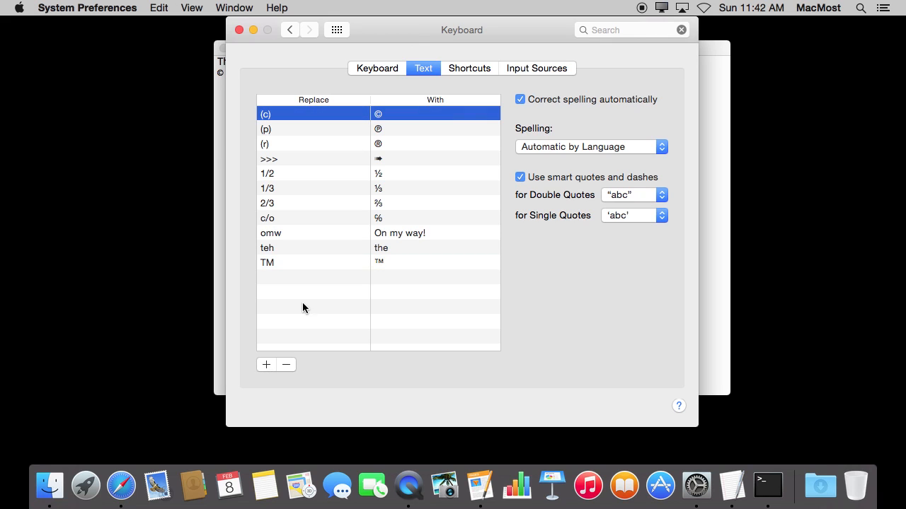
click(266, 365)
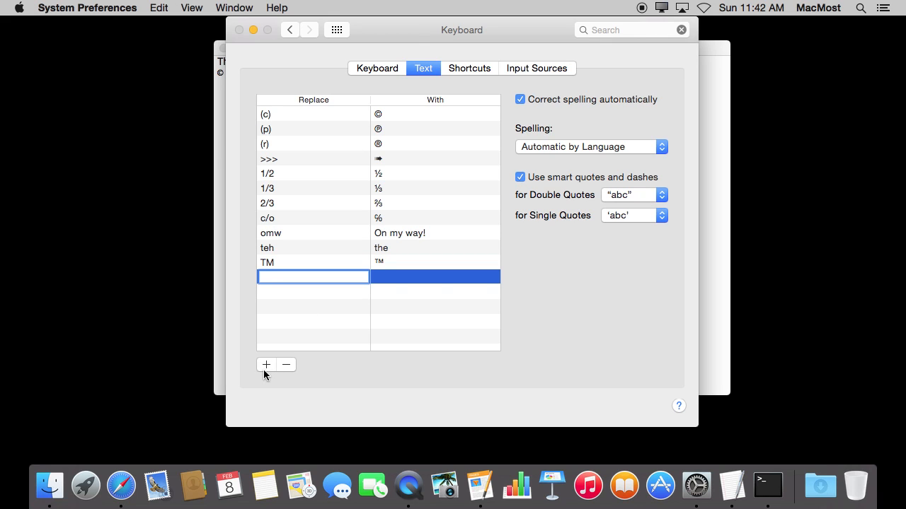
text(t)
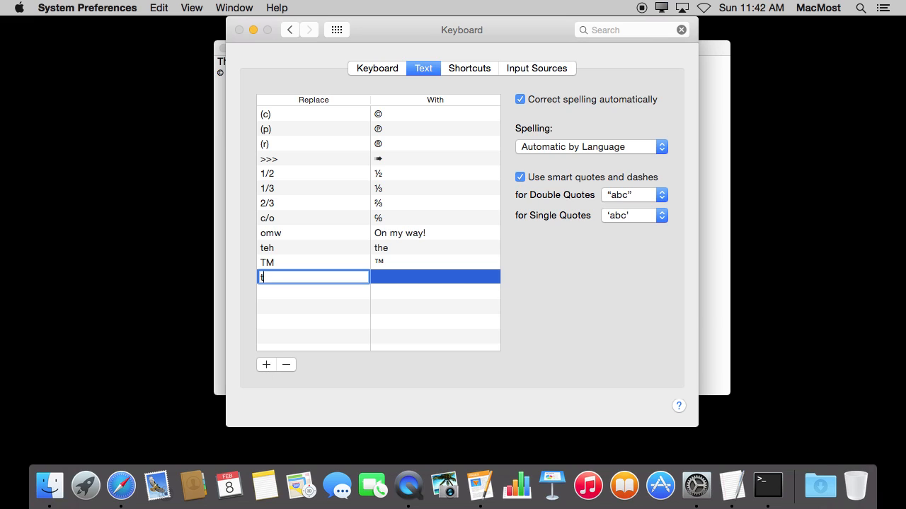
text(yvm)
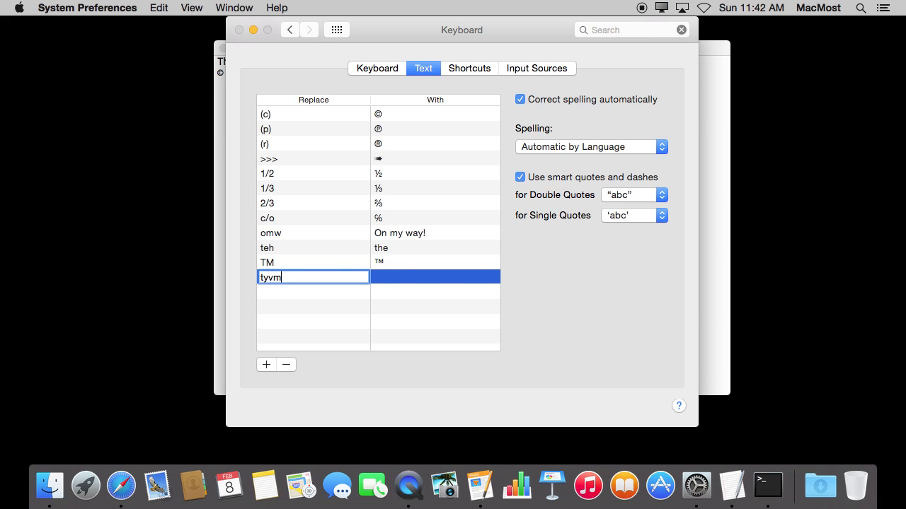
text(thank you very)
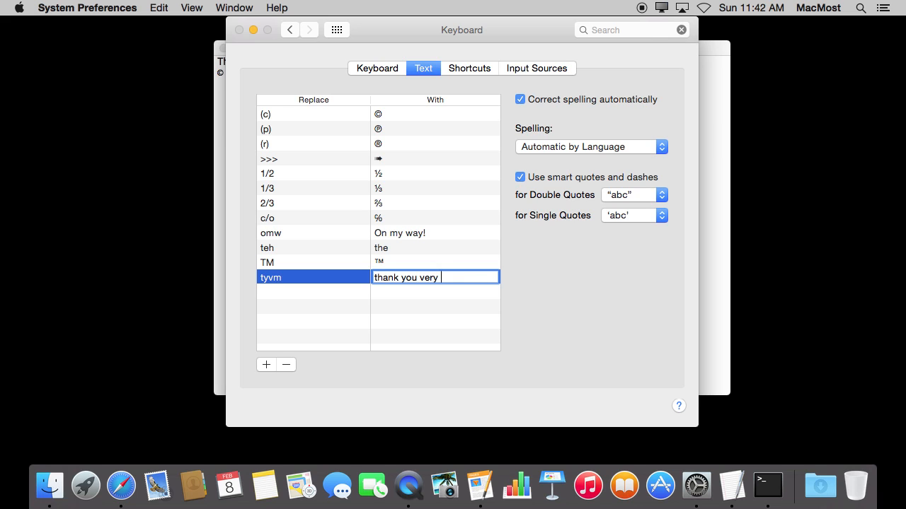
text(much)
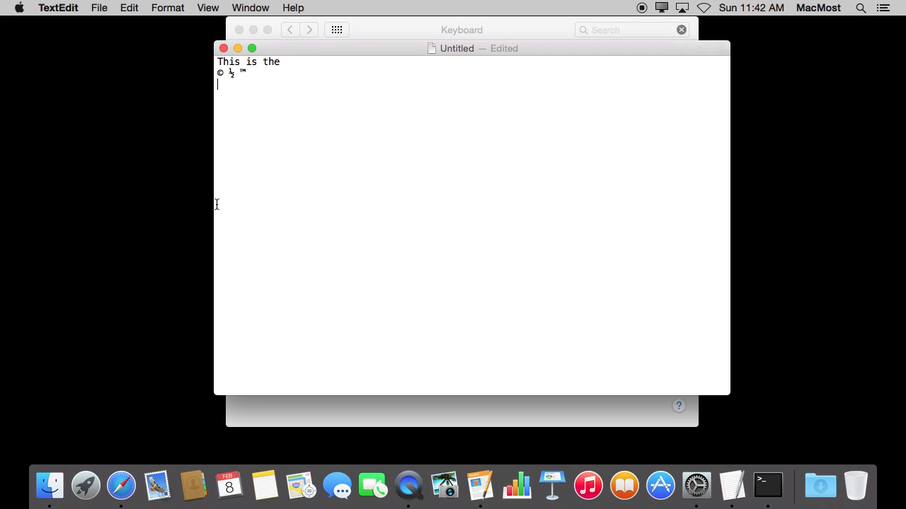
Step: Write tyvm on a third line so it expands to "thank you very much", then begin the next line
text(tyv)
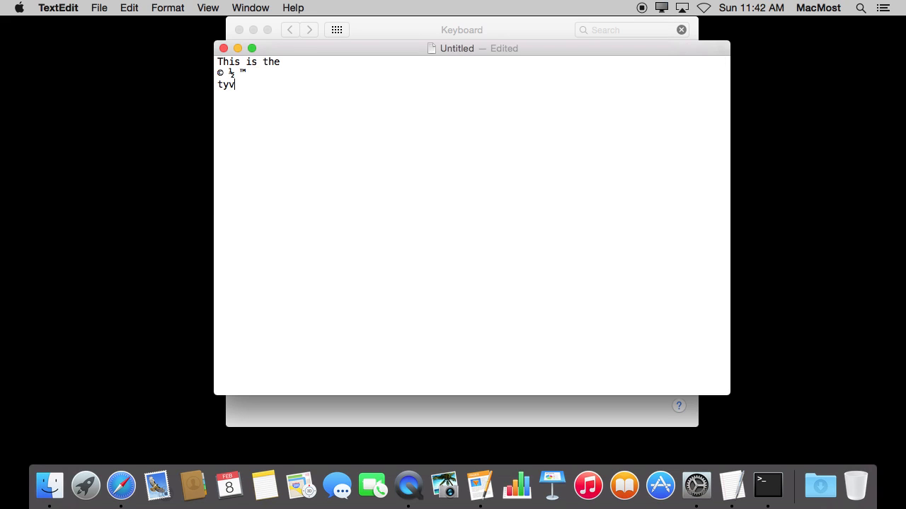
text(m)
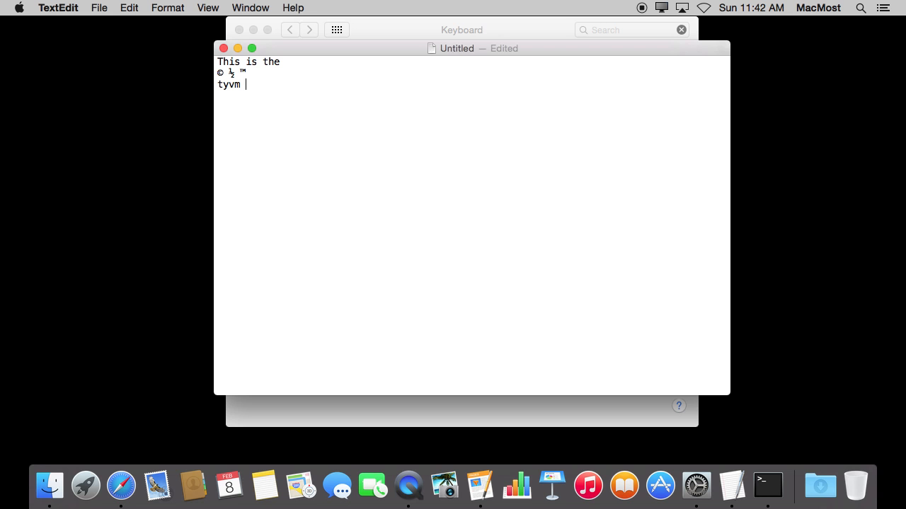
text(ty)
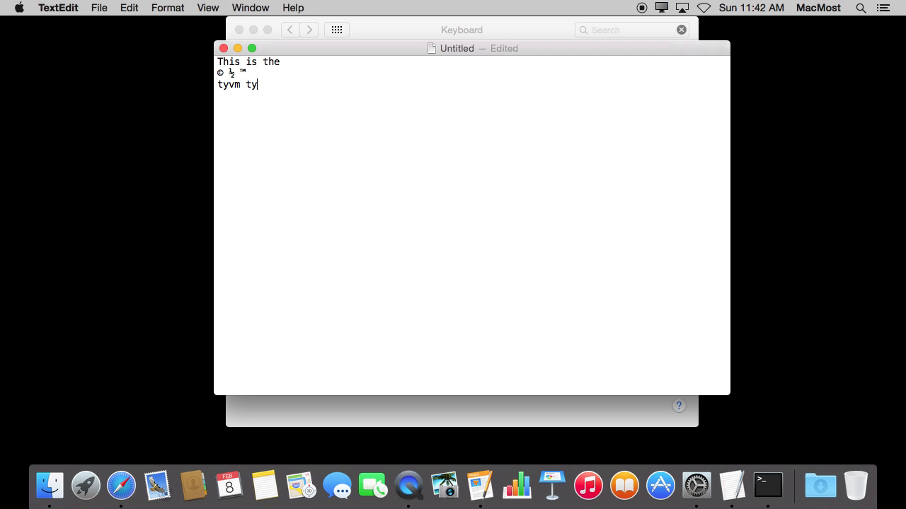
text(hank you very much)
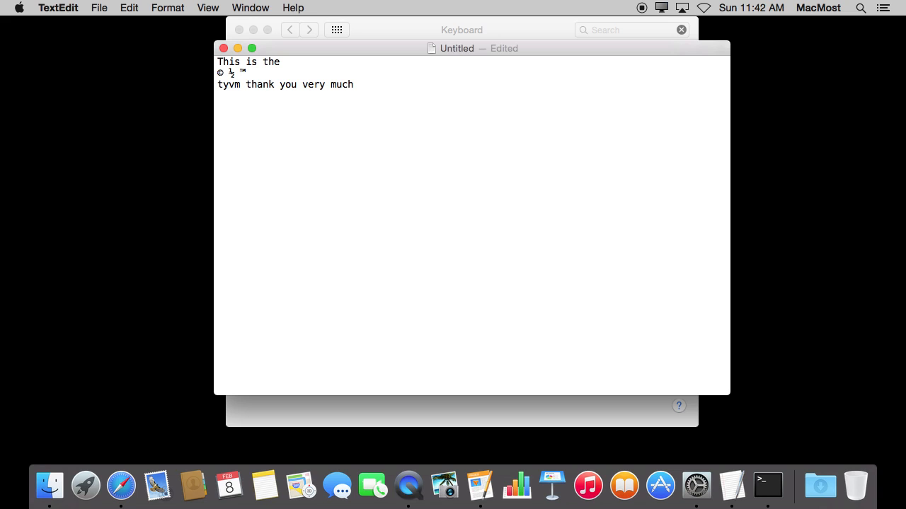
text(the)
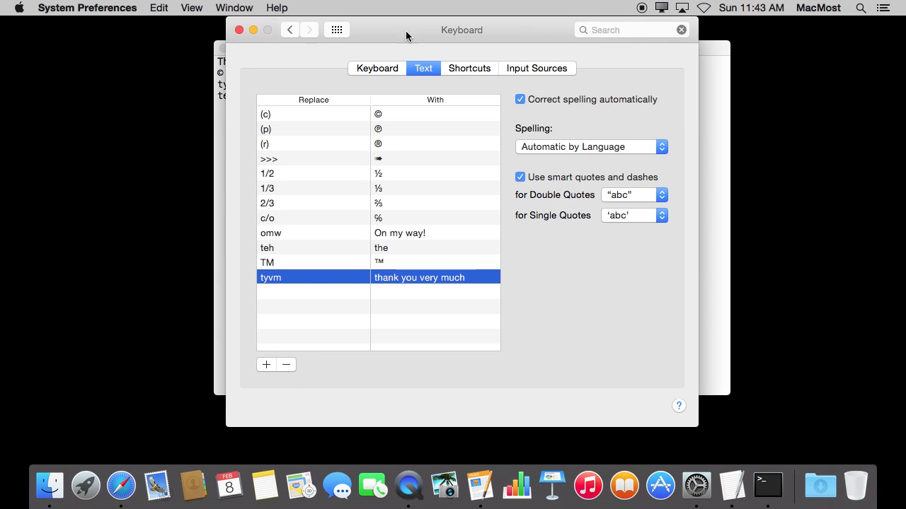
click(266, 366)
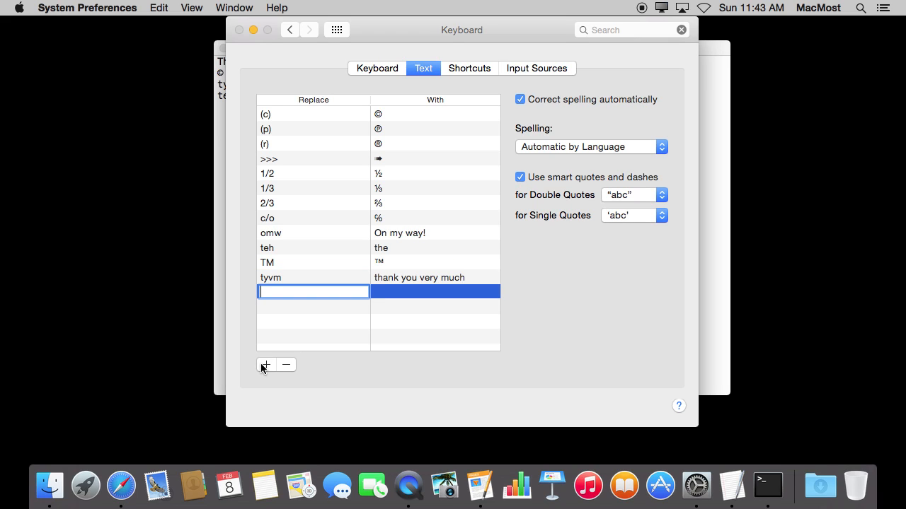
text(email7)
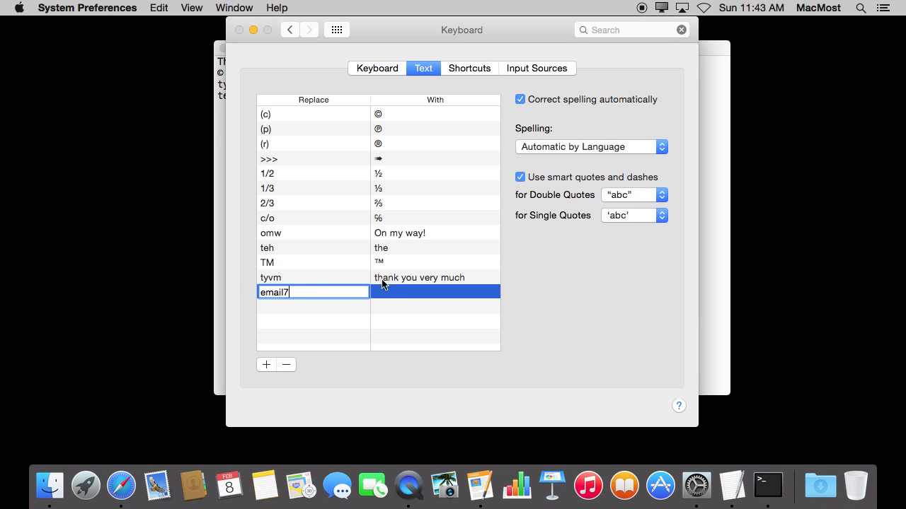
click(434, 292)
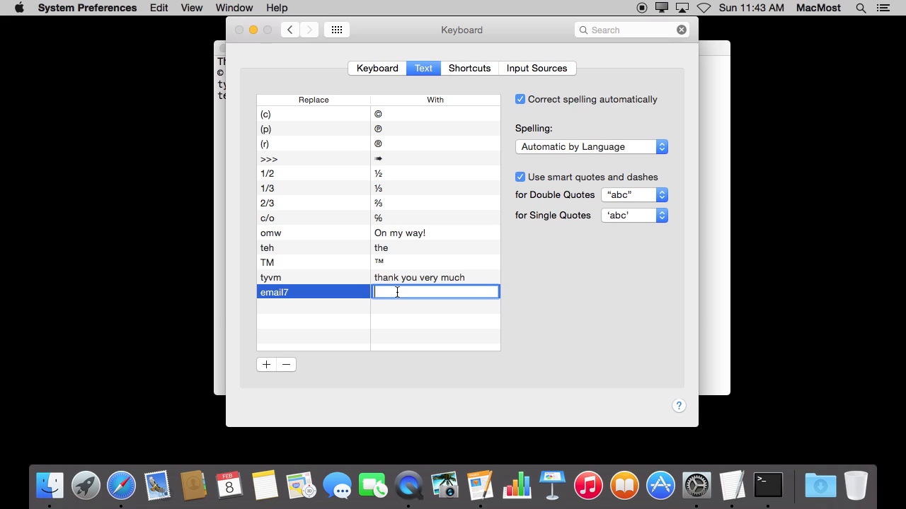
text(khdslfkhladkshflkdshf@lfkghl)
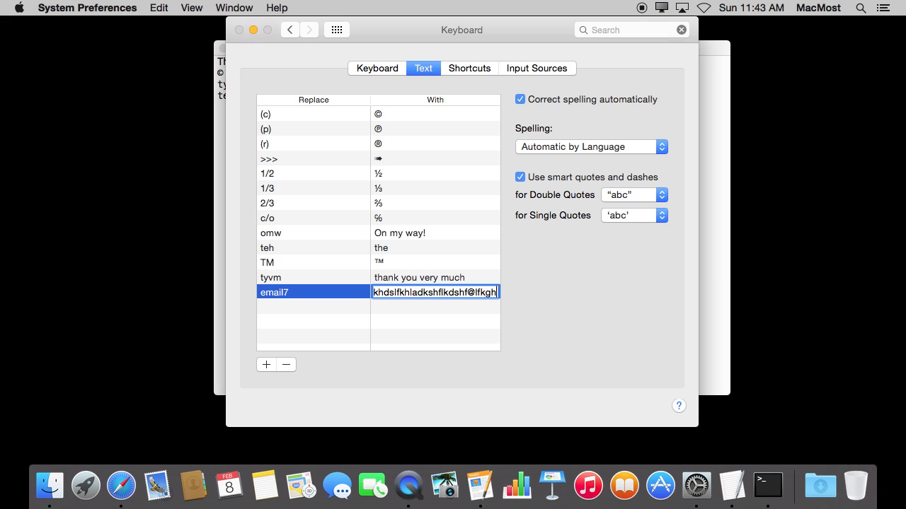
text(hglskfjdhglksfdhglkhsdf.com)
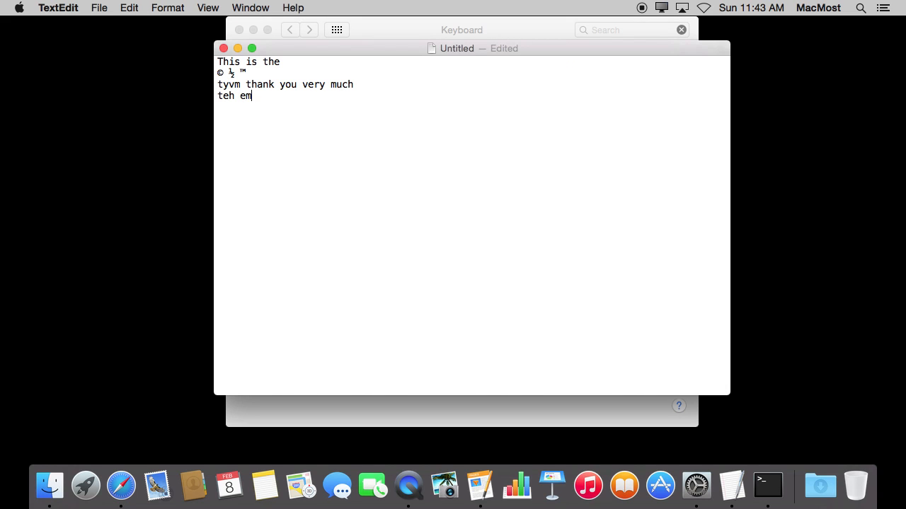
Step: Test email7 in the note so the long email address appears, then return to the replacement list
text(dfjkhdslfkhladkshflkdshf@lfkghlfdhglskfjdhglksfdhglkhsdf.com)
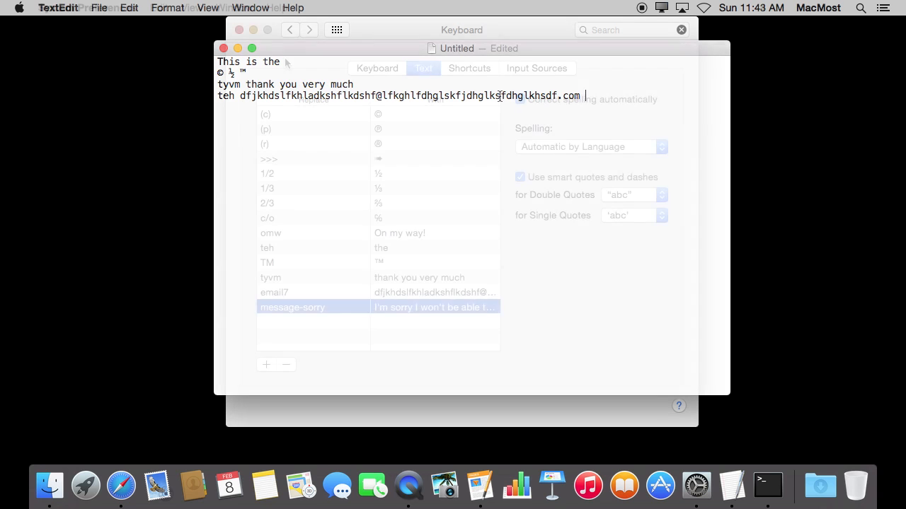
click(461, 29)
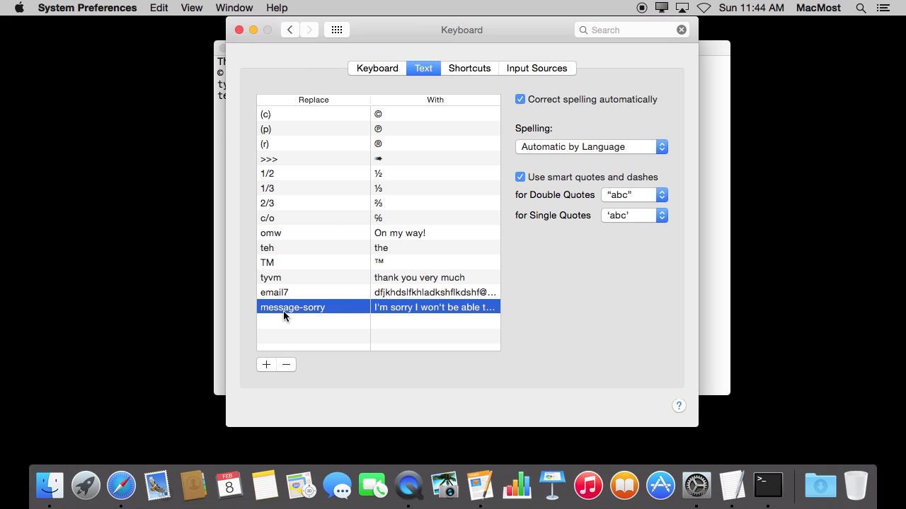
Step: Inspect the message-sorry replacement row with its apology sentence
double_click(291, 307)
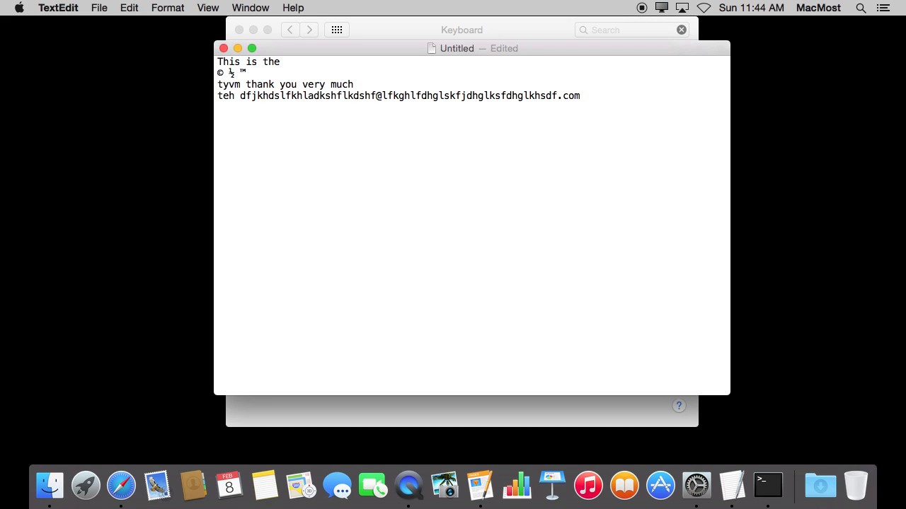
Step: Test message-sorry so the full apology paragraph appears, then start a new line
text(messag)
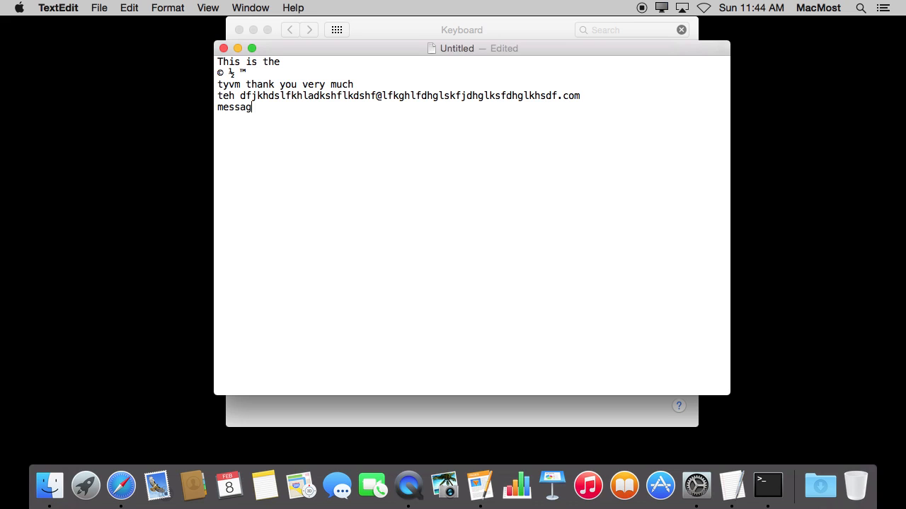
text(-sorry I won’t be able to assist you on this matter. I will pass along your)
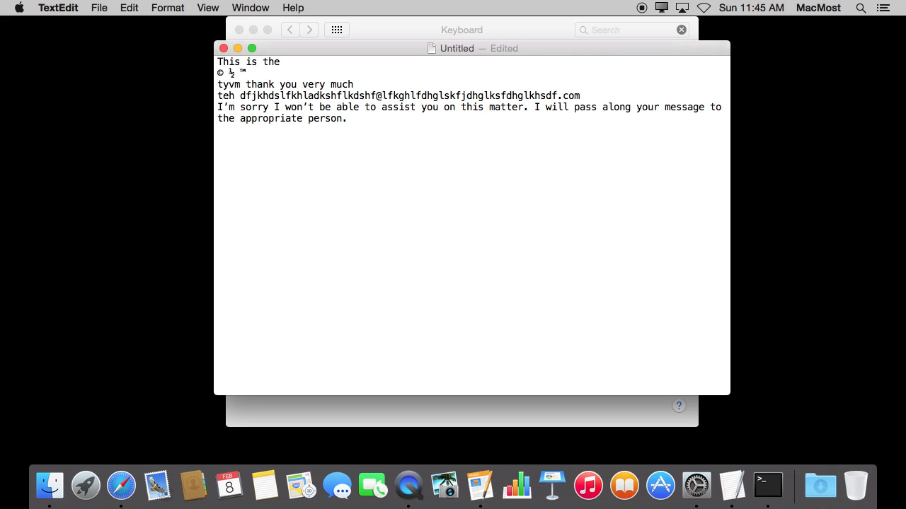
key(Return)
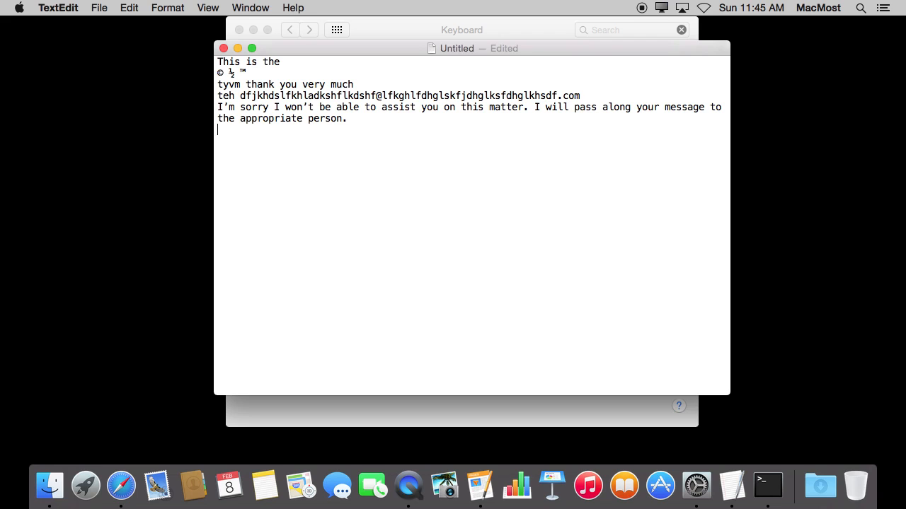
mouse_move(238, 48)
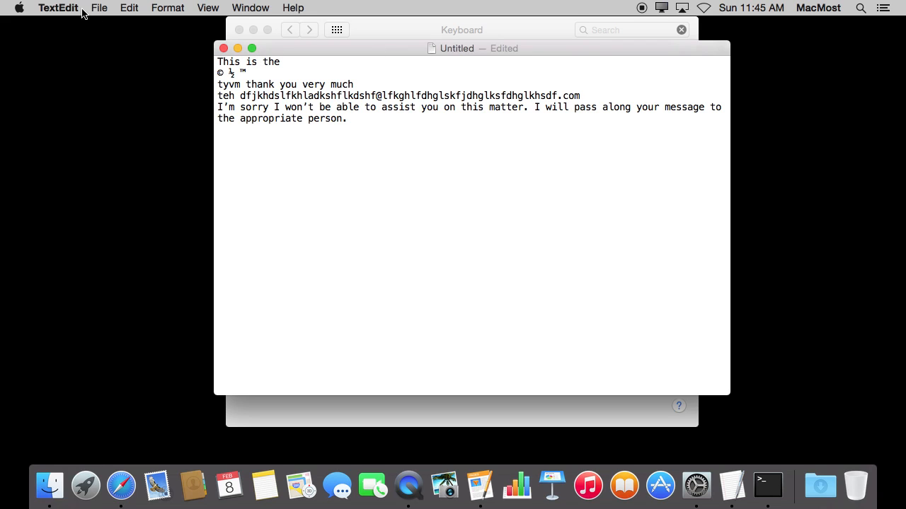
Step: Show TextEdit's New Document preferences where the text replacement option is enabled
click(58, 8)
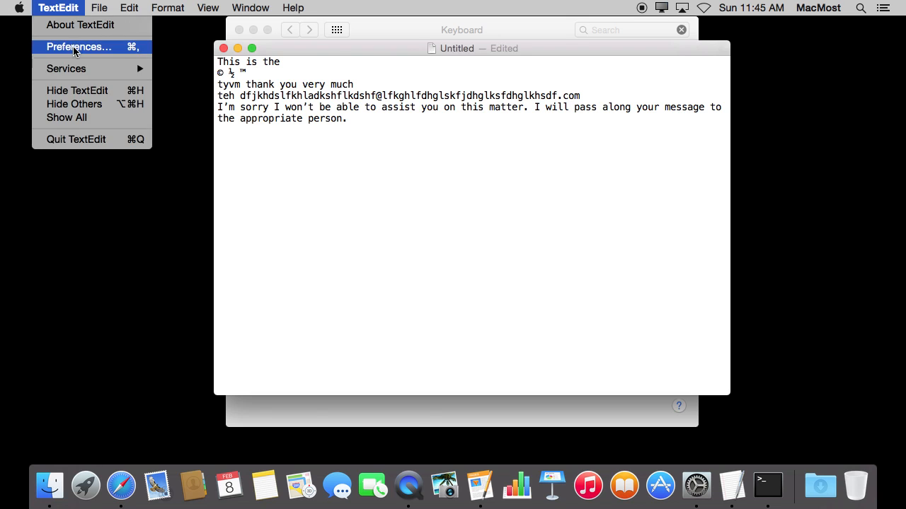
click(79, 46)
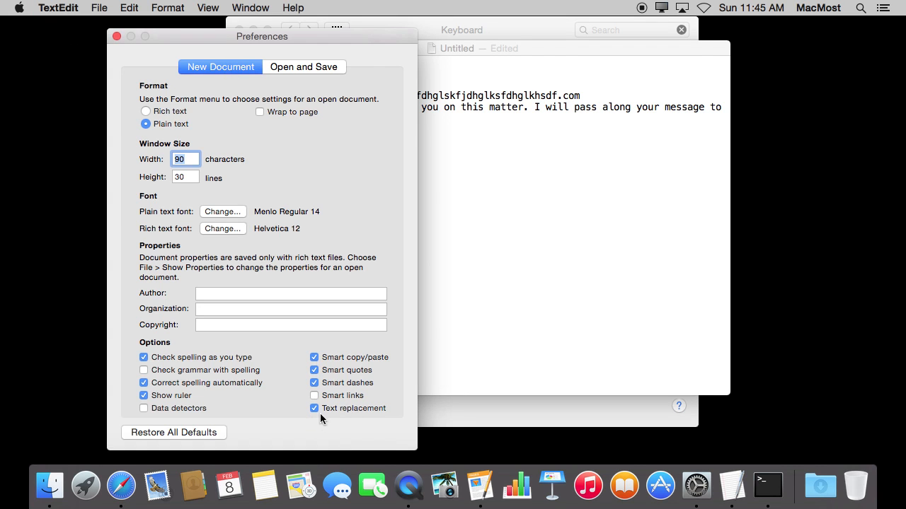
mouse_move(348, 407)
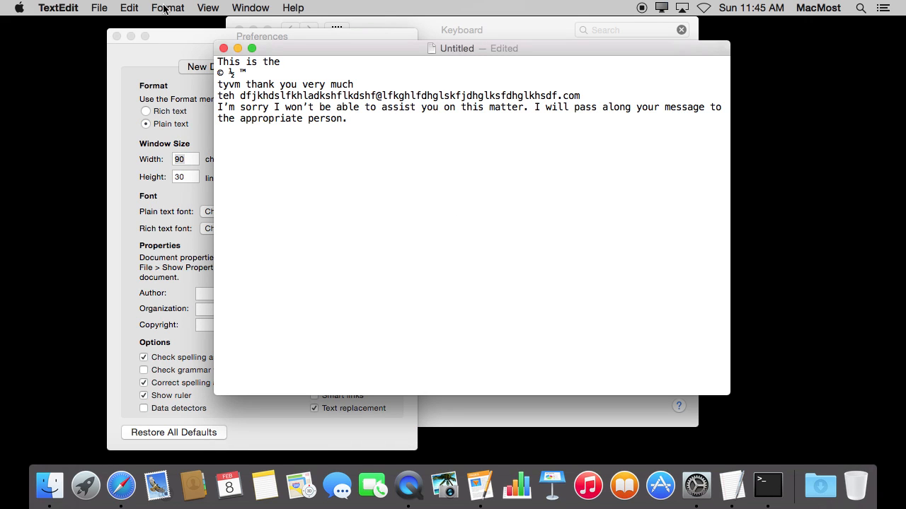
click(128, 9)
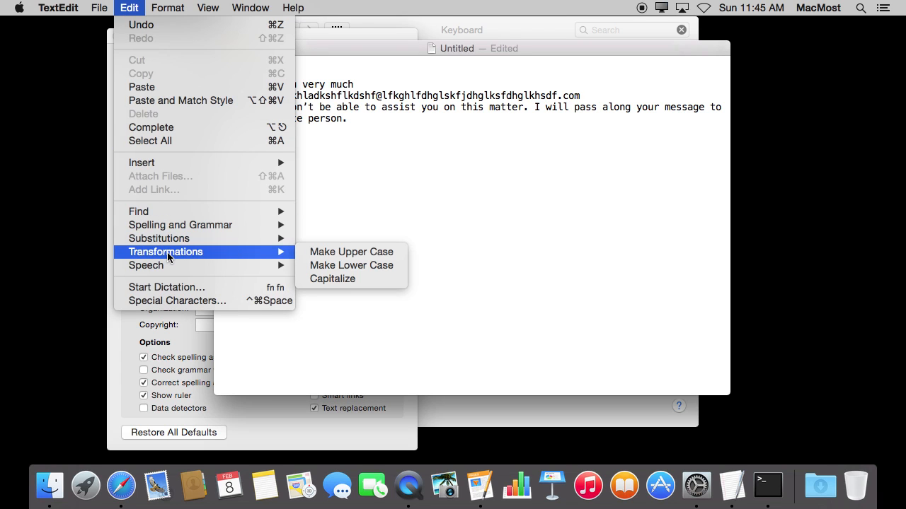
mouse_move(158, 238)
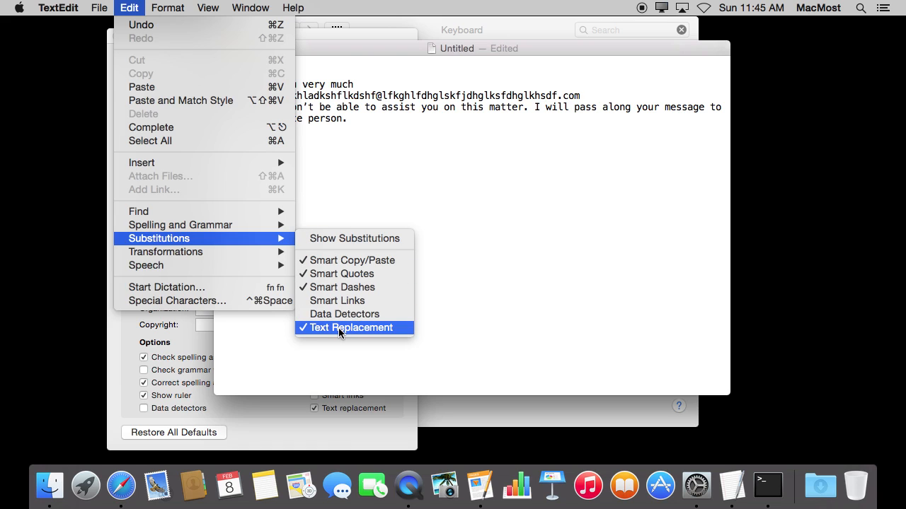
mouse_move(366, 328)
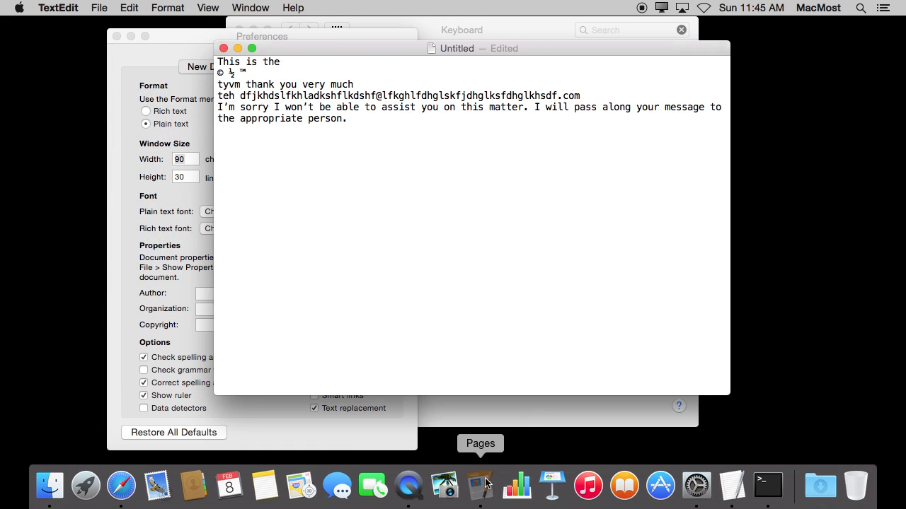
Step: Start a blank Pages document and check that Text Replacement is ticked under Edit > Substitutions
click(122, 8)
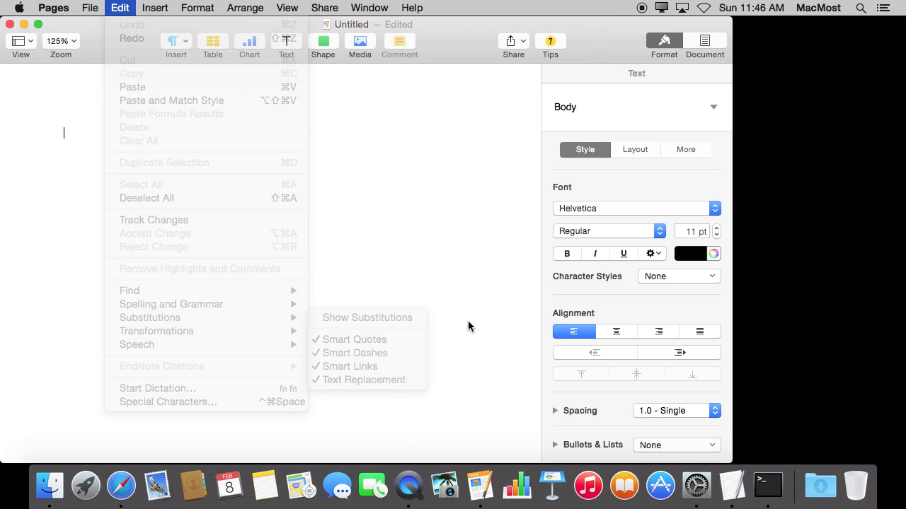
click(467, 325)
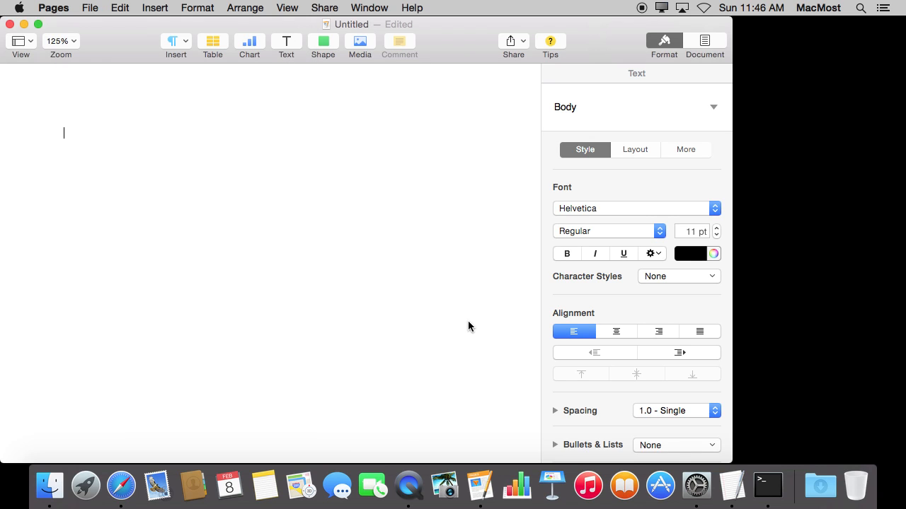
click(119, 8)
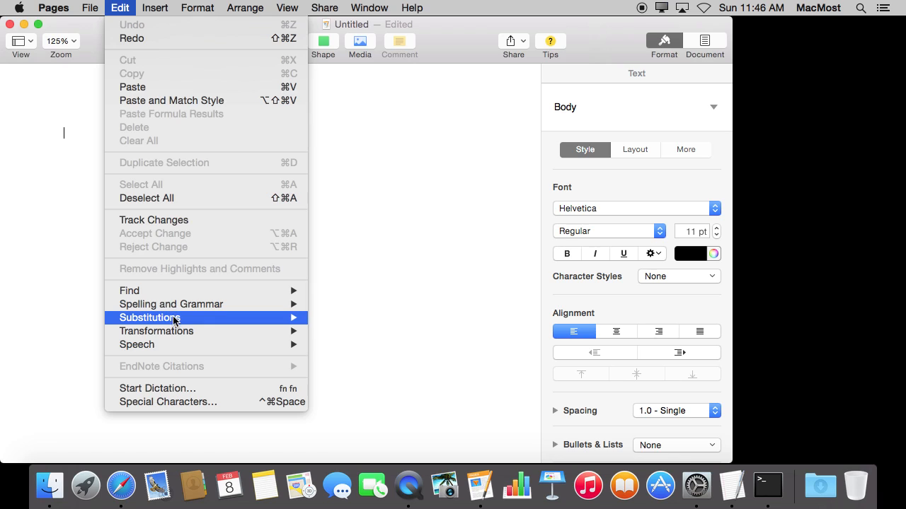
click(415, 289)
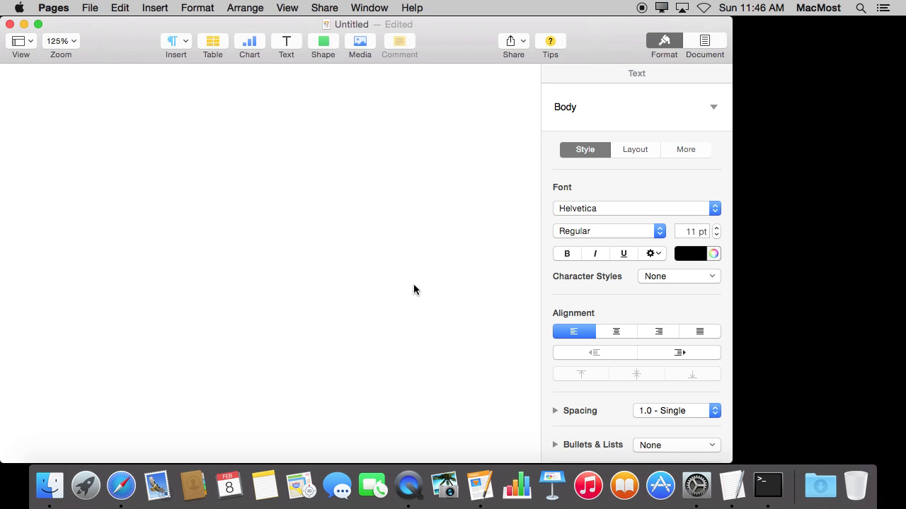
Step: Return to the Keyboard text replacement list in System Preferences
click(63, 133)
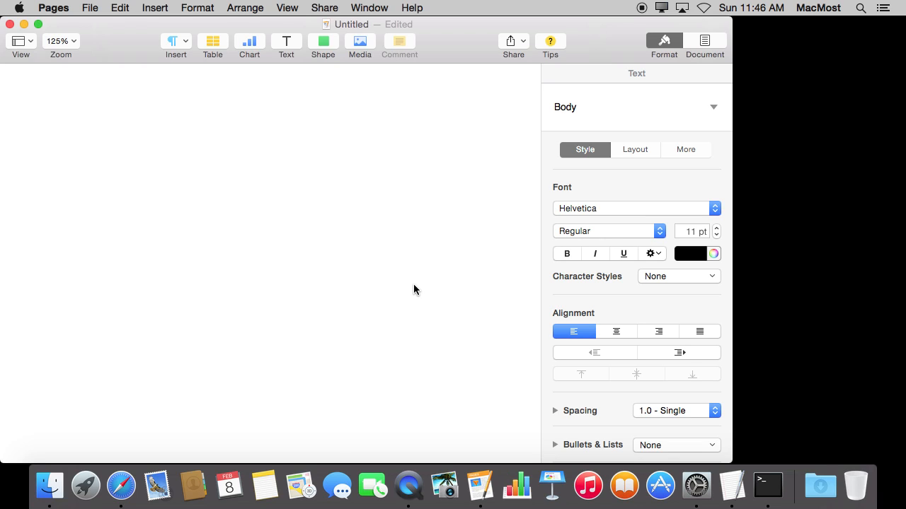
click(64, 133)
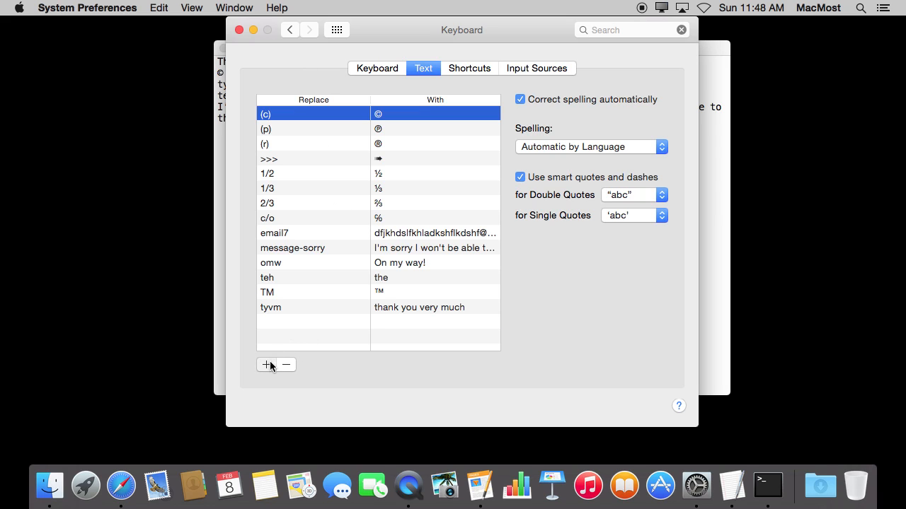
Step: Add a new shortcut 'smile!!!' and move to its With field to choose an emoji replacement
text(smile)
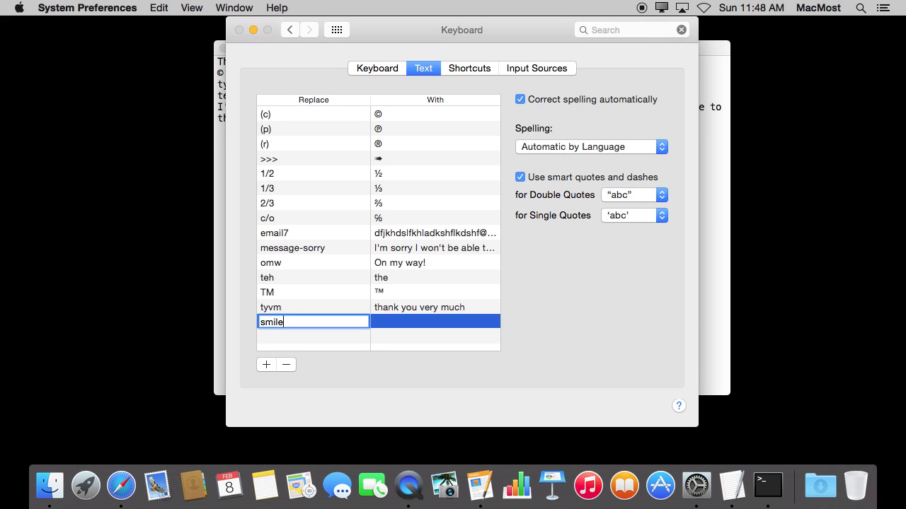
text(!!!)
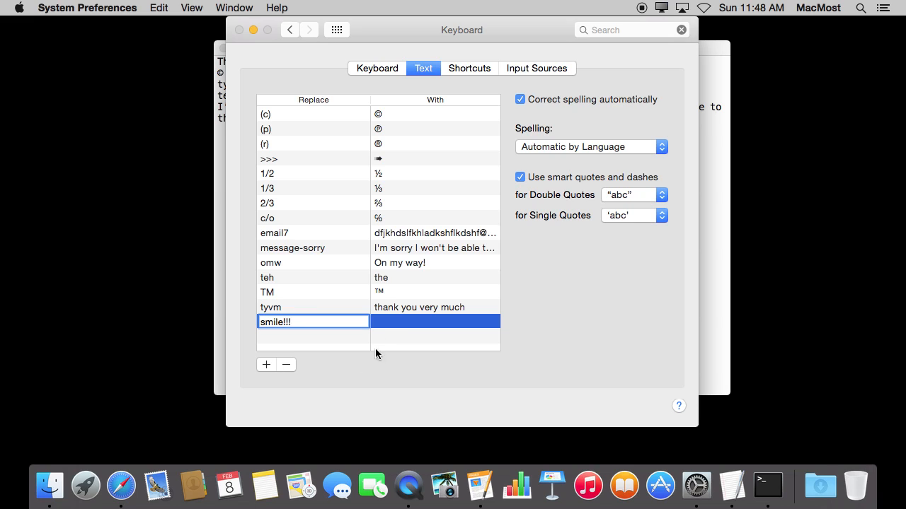
click(434, 321)
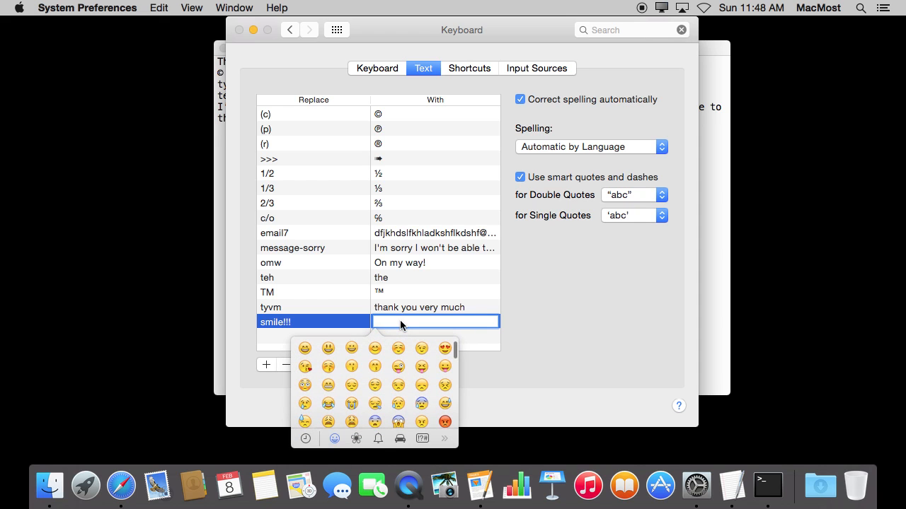
mouse_move(365, 419)
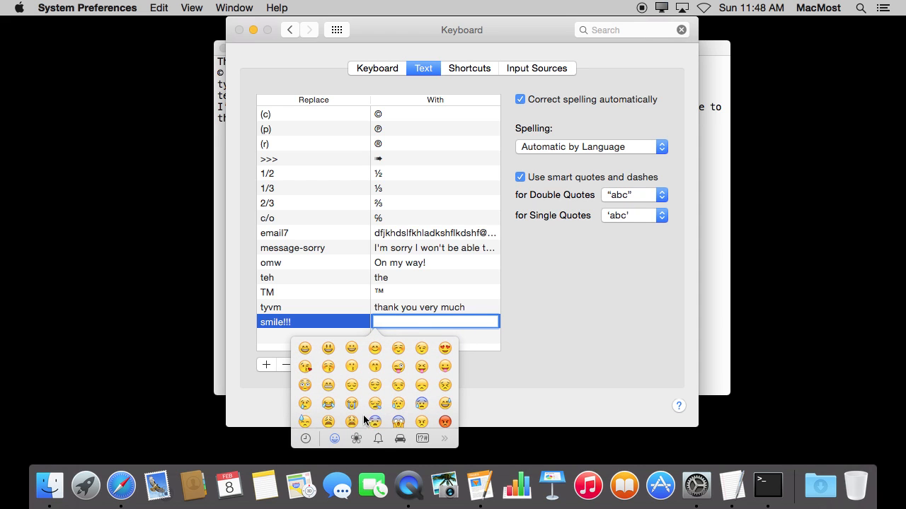
mouse_move(365, 360)
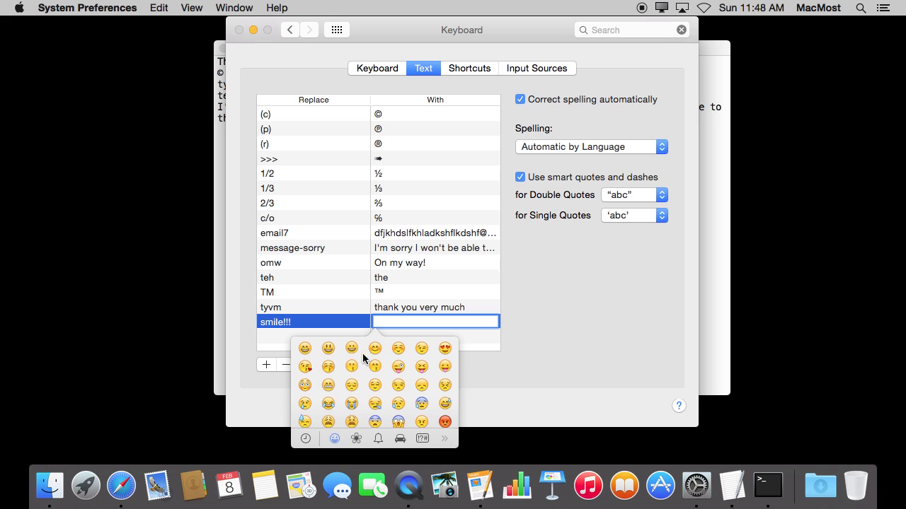
mouse_move(300, 354)
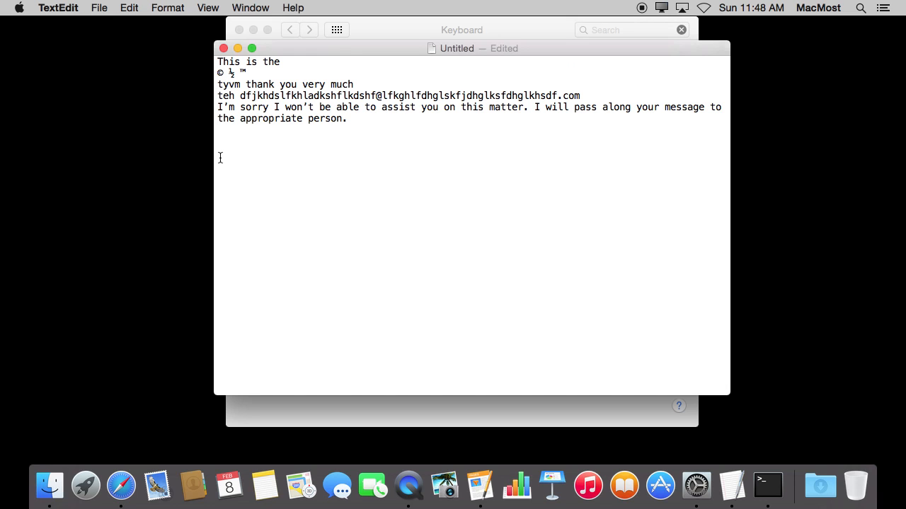
Step: On a new line below the apology paragraph, start typing 'smile!' to trigger the emoji replacement
text(smile!)
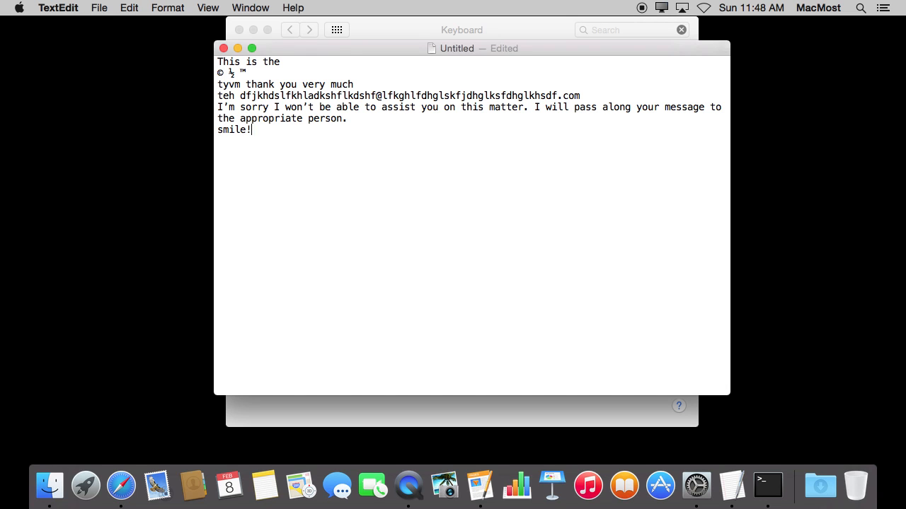